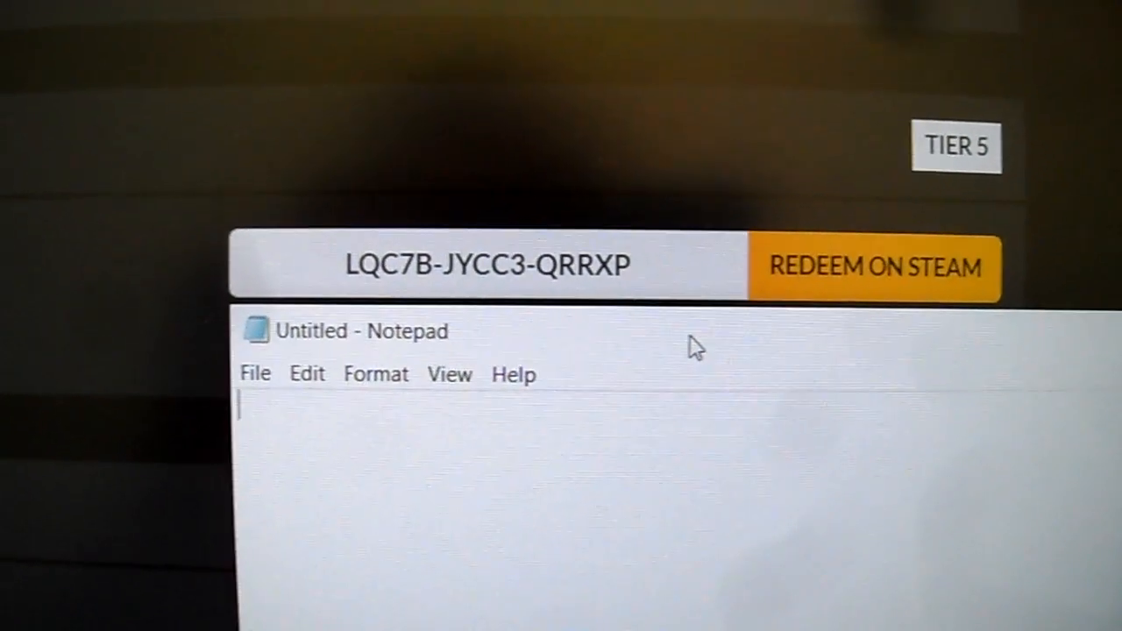
click(873, 266)
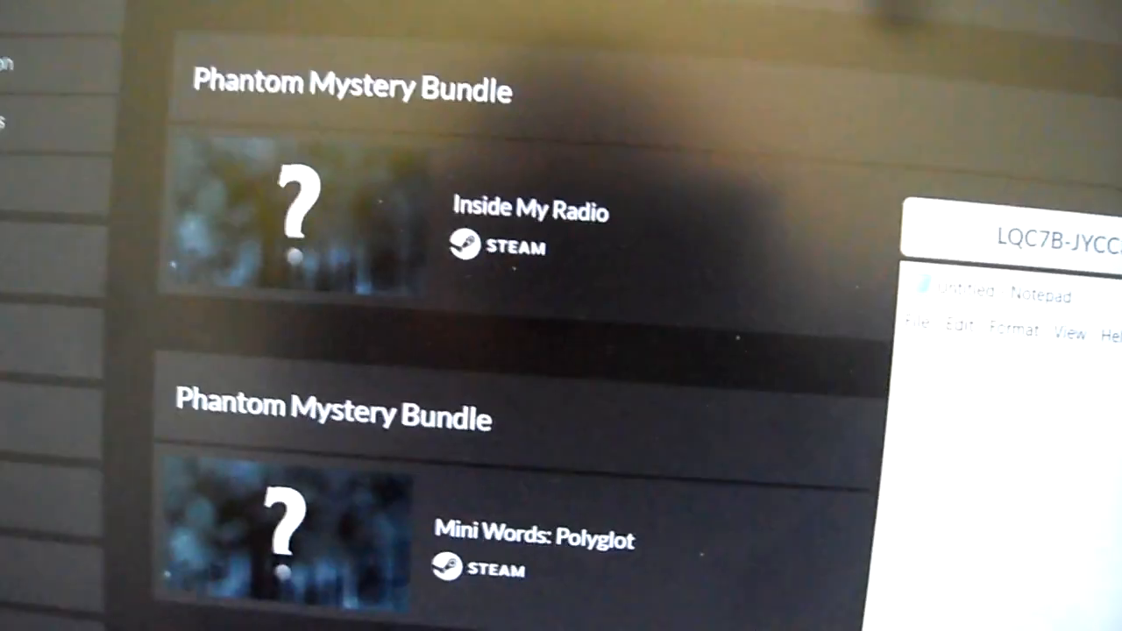